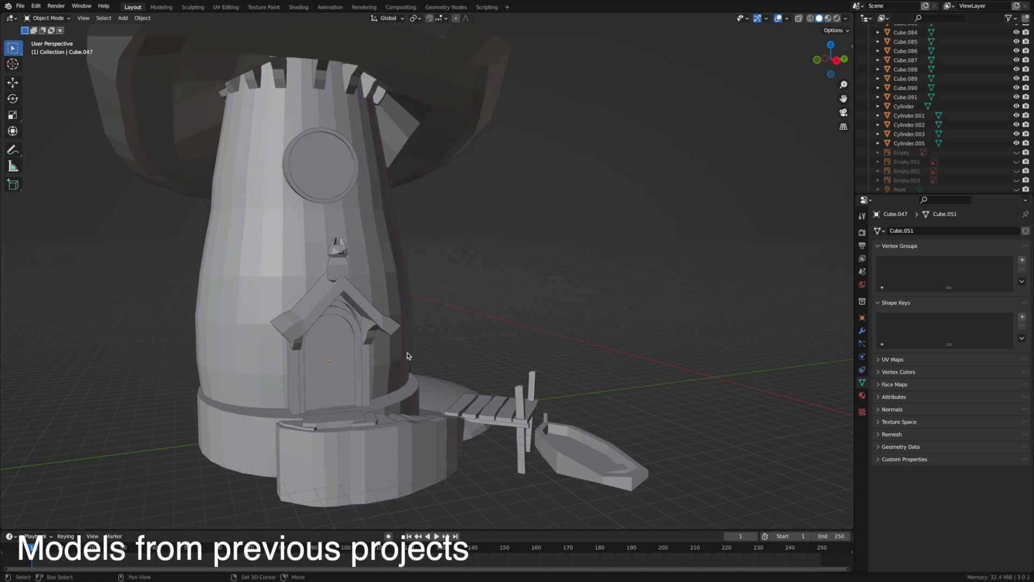
Zoom the viewport toward the window frame while arranging the column of square panes.
{"action": "scroll", "scroll_direction": "down", "scroll_amount": 3}
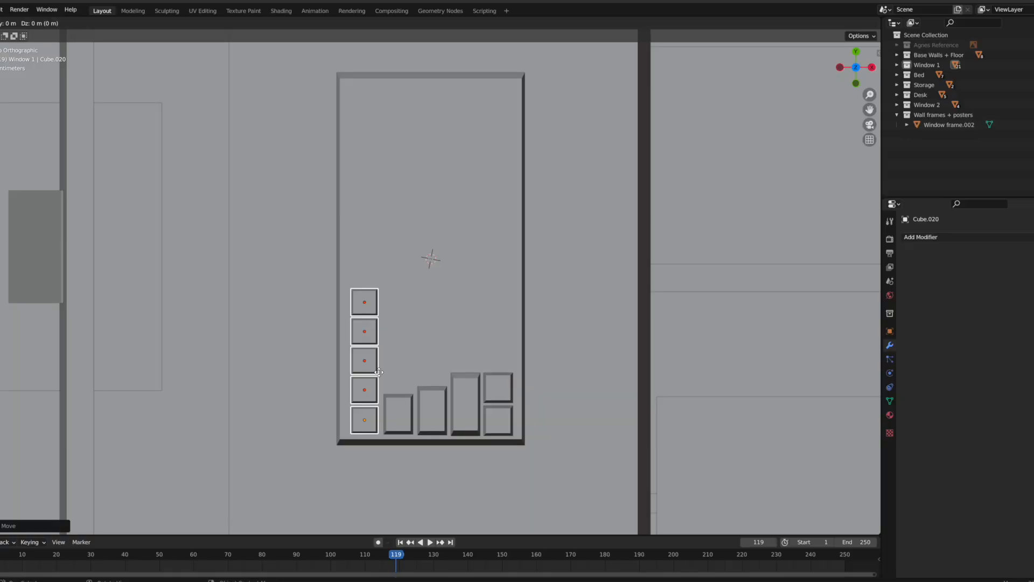
Move the duplicated panes above the column, then lift the two topmost panes higher in the frame.
{"action": "left_click_drag", "start_coordinate": [376, 373], "coordinate": [386, 201]}
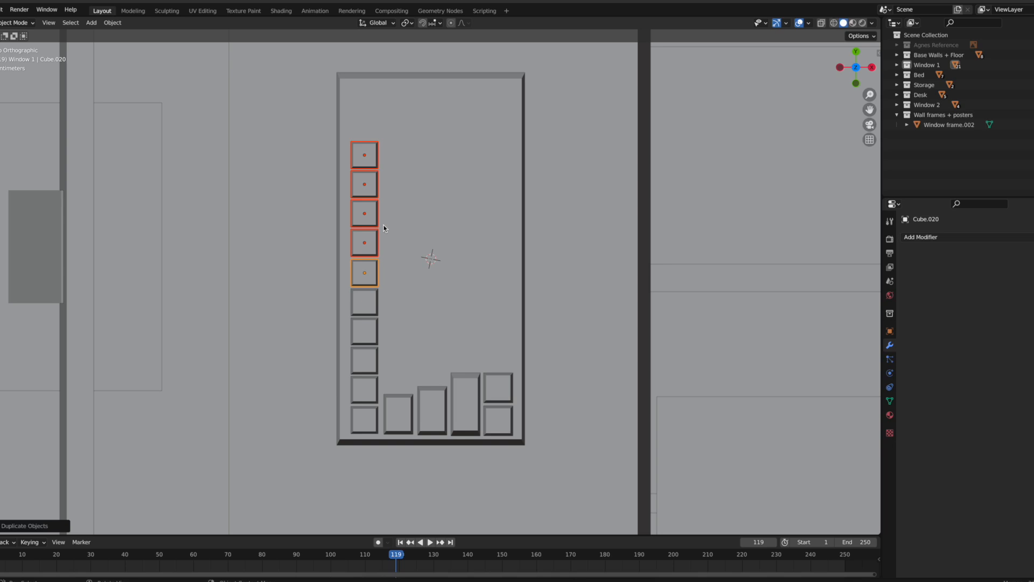
{"action": "mouse_move", "coordinate": [379, 340]}
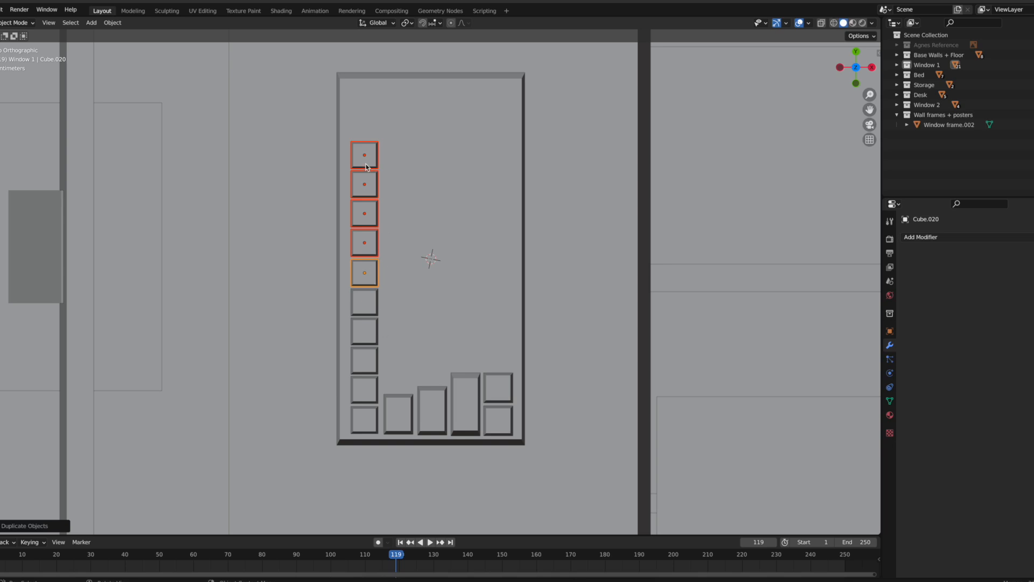
{"action": "mouse_move", "coordinate": [369, 186]}
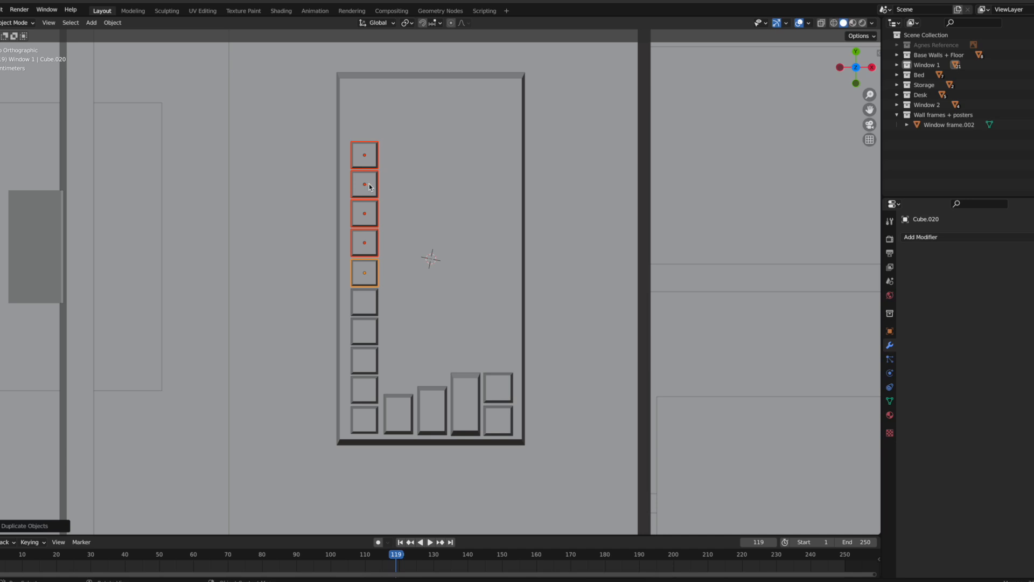
{"action": "left_click", "coordinate": [364, 183]}
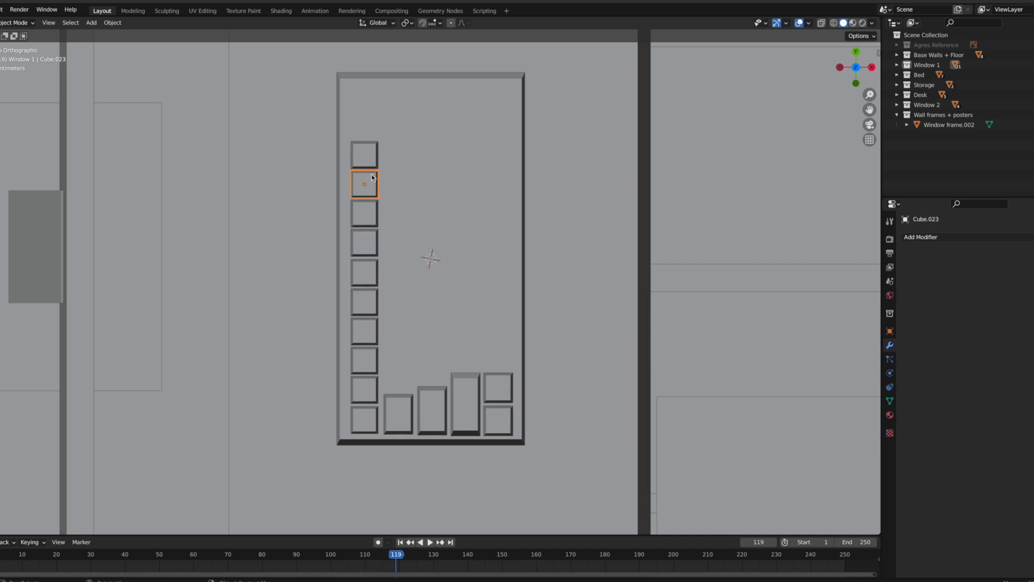
{"action": "left_click", "coordinate": [363, 154]}
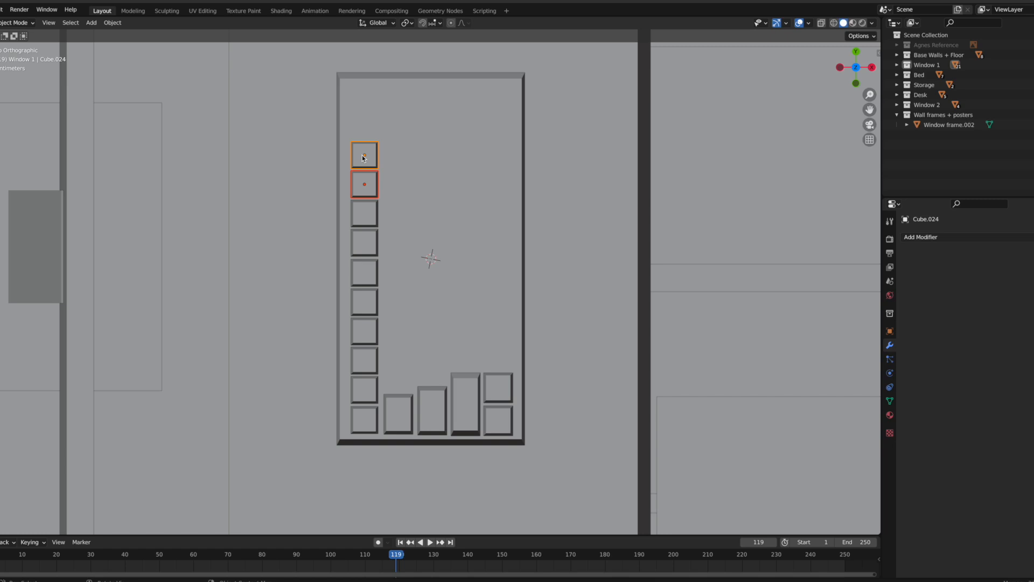
{"action": "left_click_drag", "start_coordinate": [363, 155], "coordinate": [363, 100]}
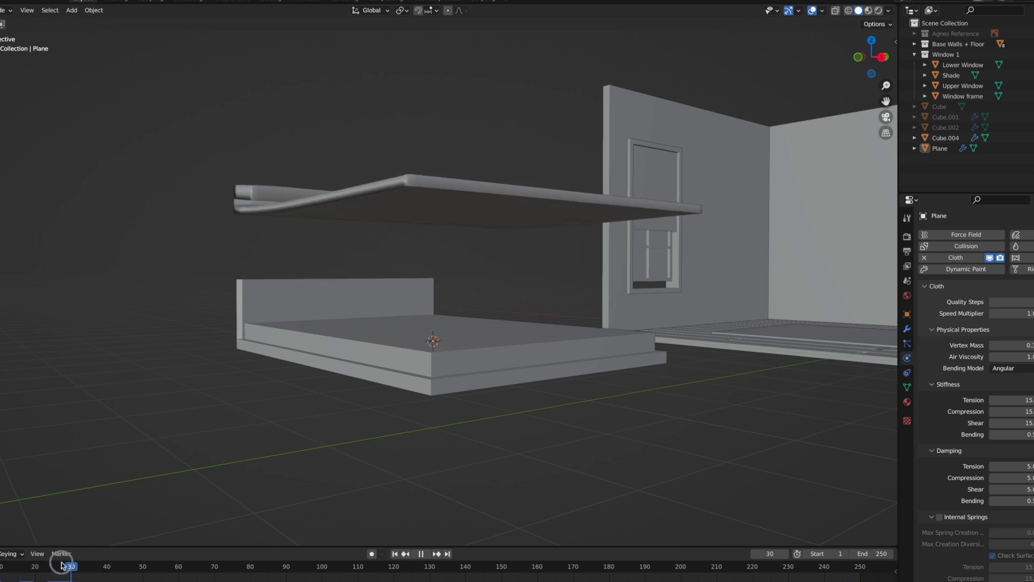
Rewind and replay the timeline so the cloth sheet drops and drapes onto the bed.
{"action": "left_click", "coordinate": [75, 566]}
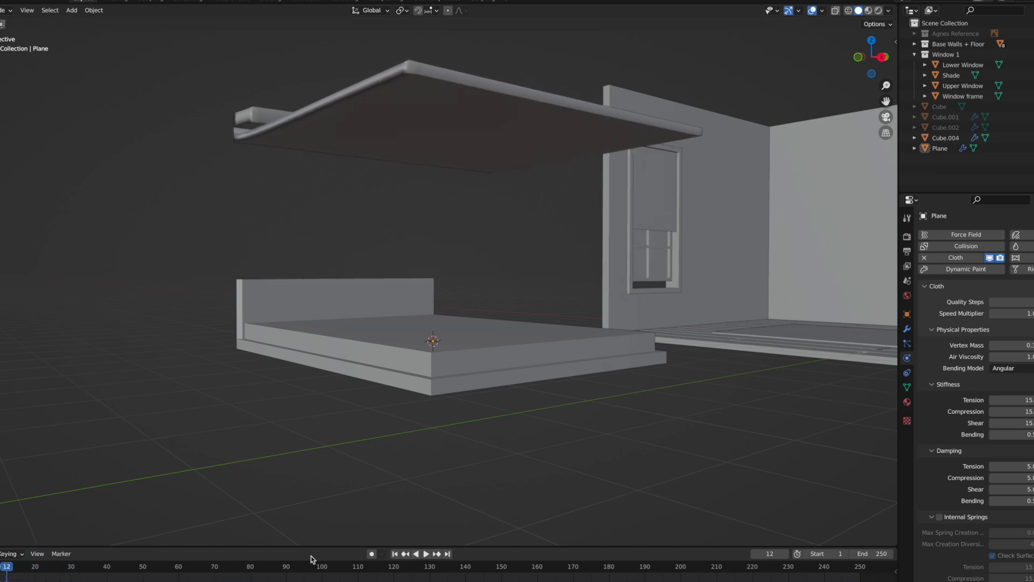
{"action": "left_click", "coordinate": [426, 553]}
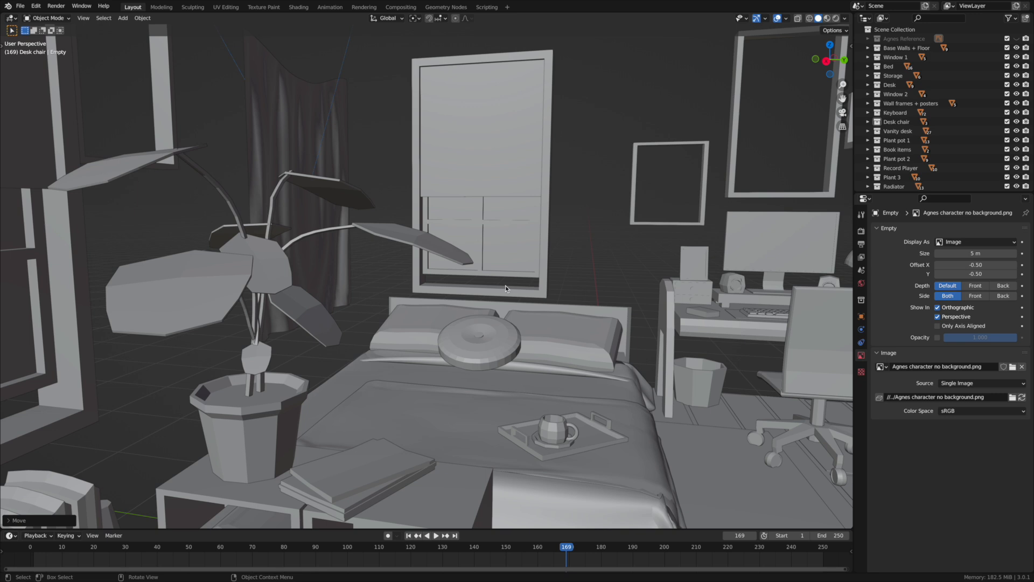
Nudge a furniture piece into place within the bedroom layout.
{"action": "left_click_drag", "start_coordinate": [515, 290], "coordinate": [475, 277]}
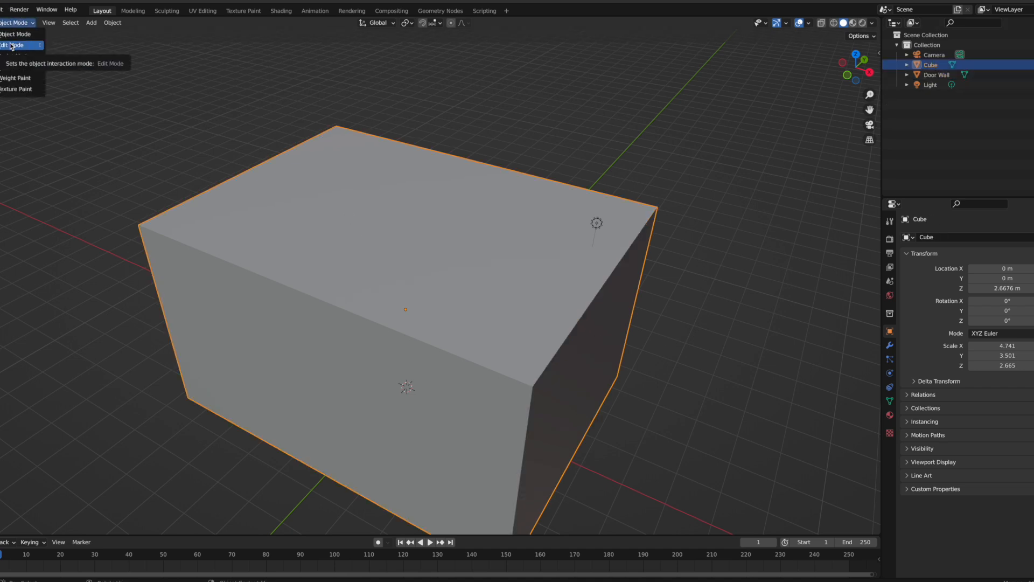
Switch the room Cube from Object Mode into Edit Mode.
{"action": "left_click", "coordinate": [13, 46]}
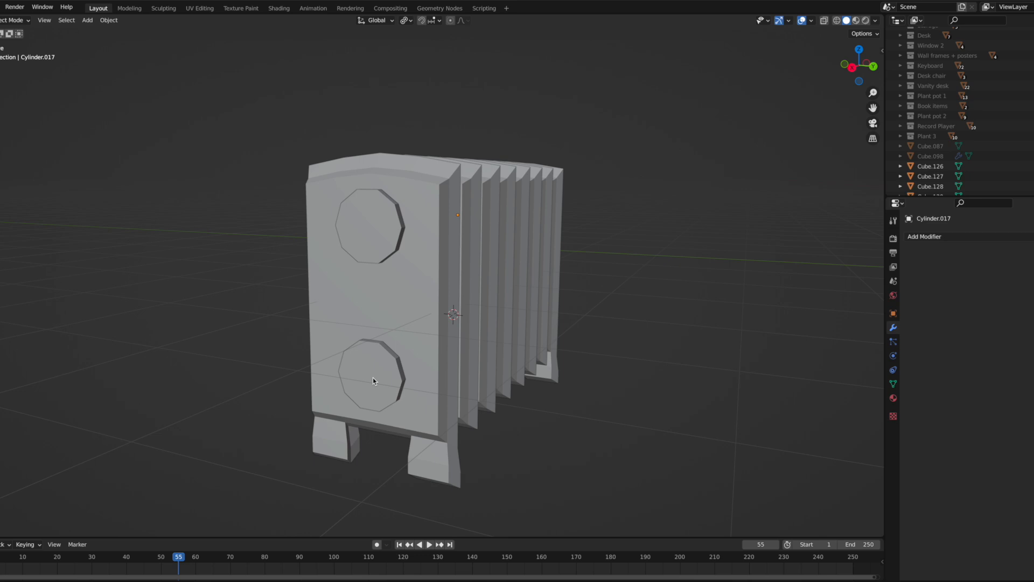
Select the radiator's lower round dial cylinder.
{"action": "left_click", "coordinate": [13, 20]}
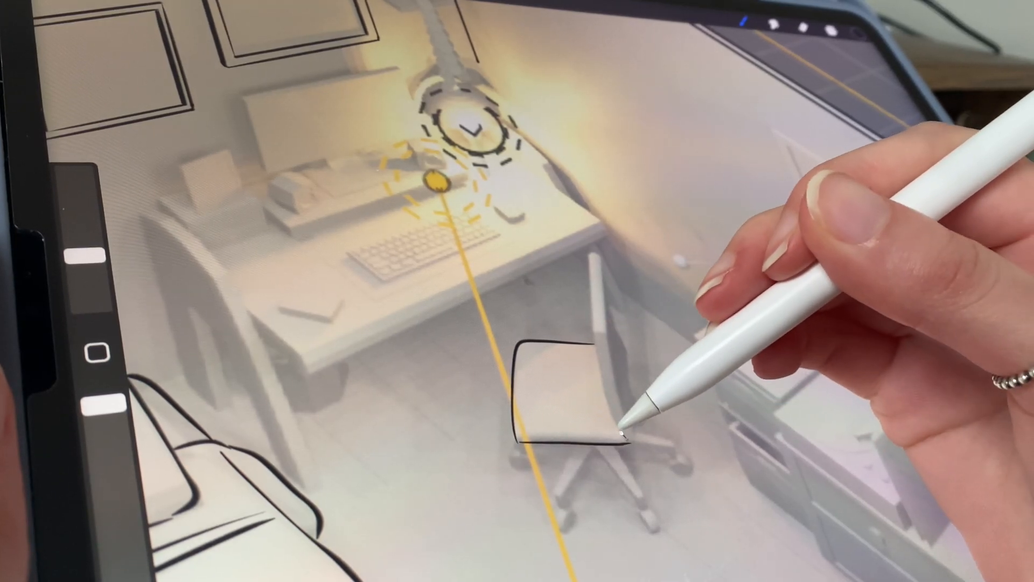
Draw the desk chair's backrest outline in black line above the traced seat.
{"action": "left_click_drag", "start_coordinate": [613, 422], "coordinate": [604, 264]}
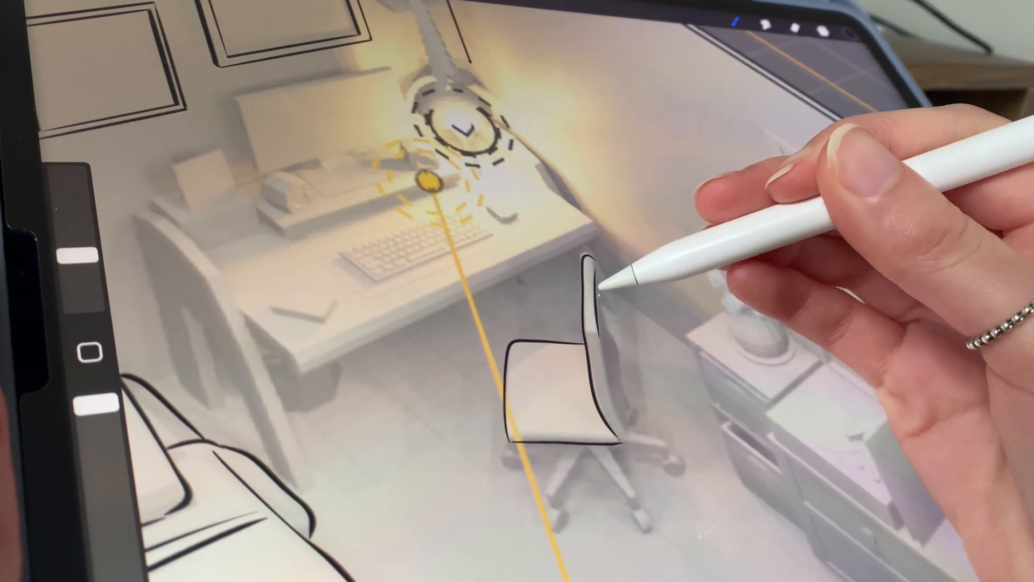